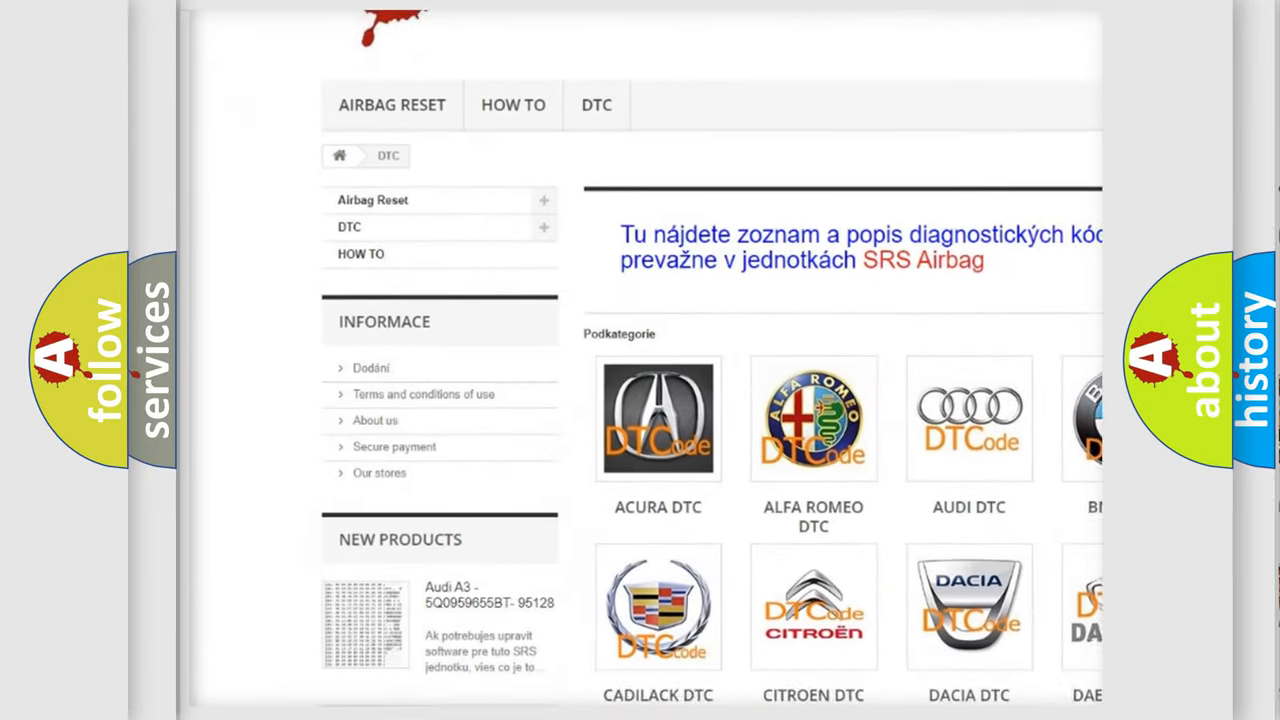
scroll("down", 3)
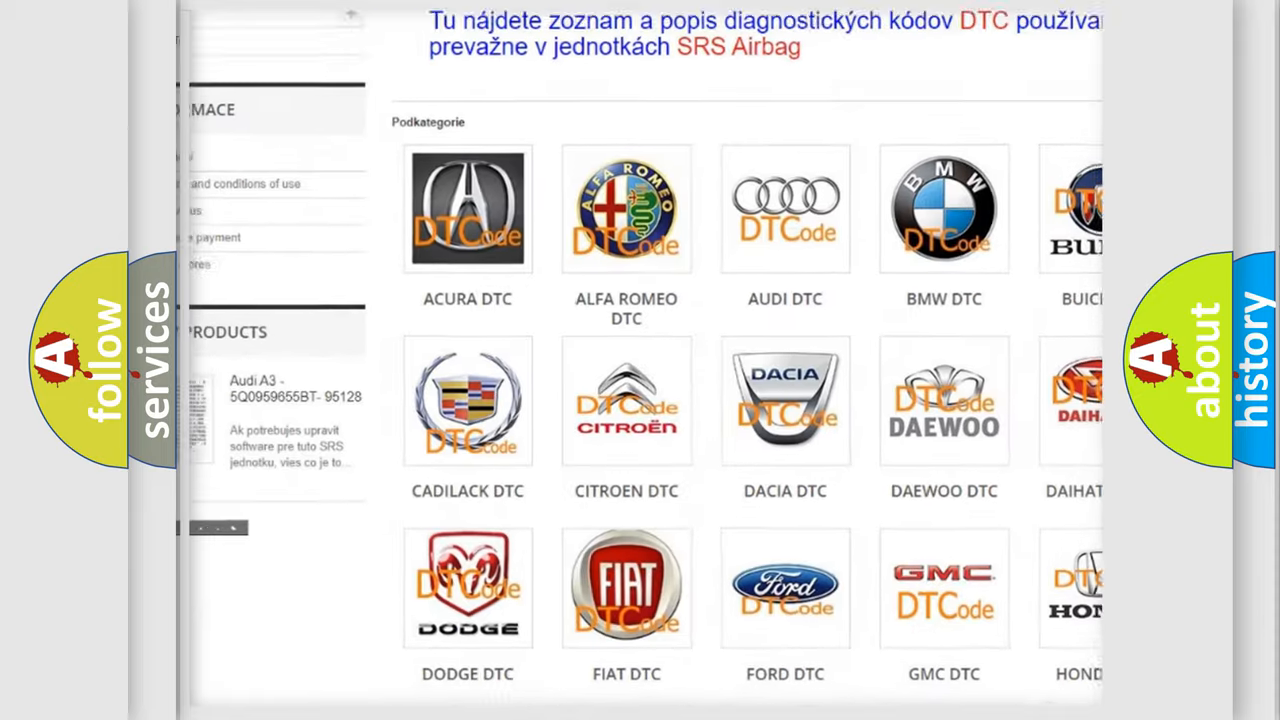
scroll("down", 3)
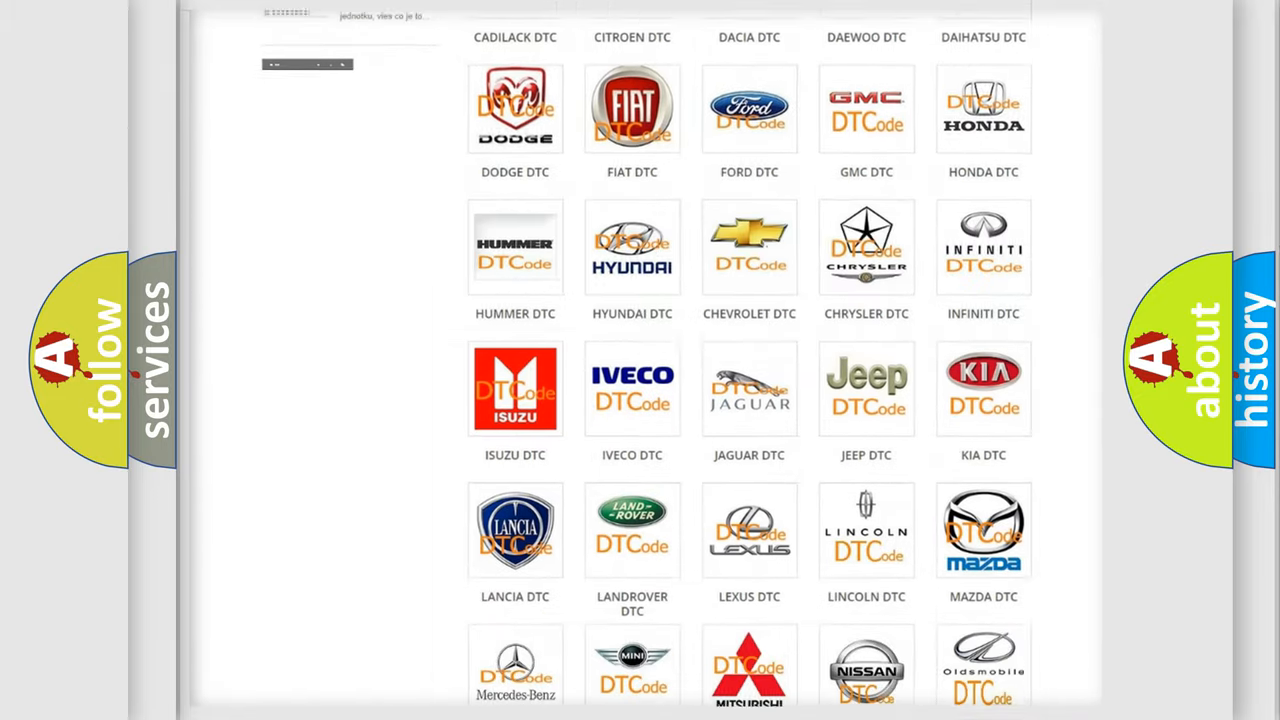
scroll("down", 3)
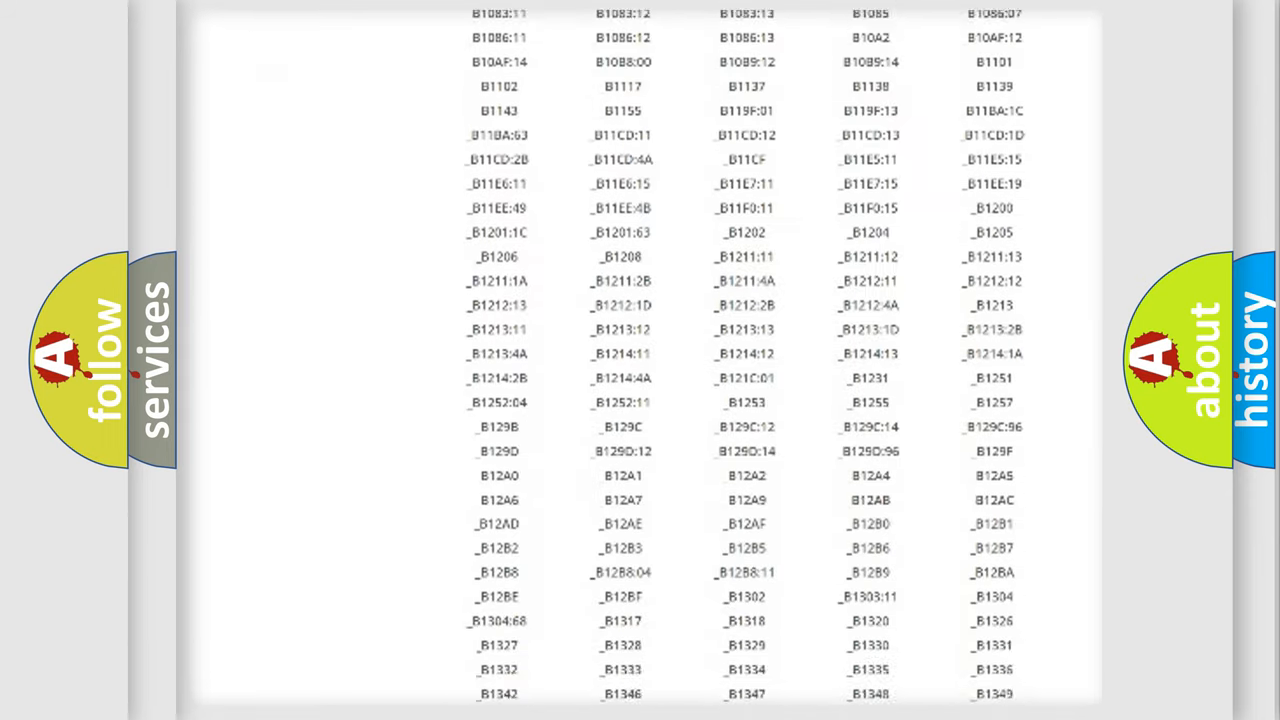
scroll("down", 3)
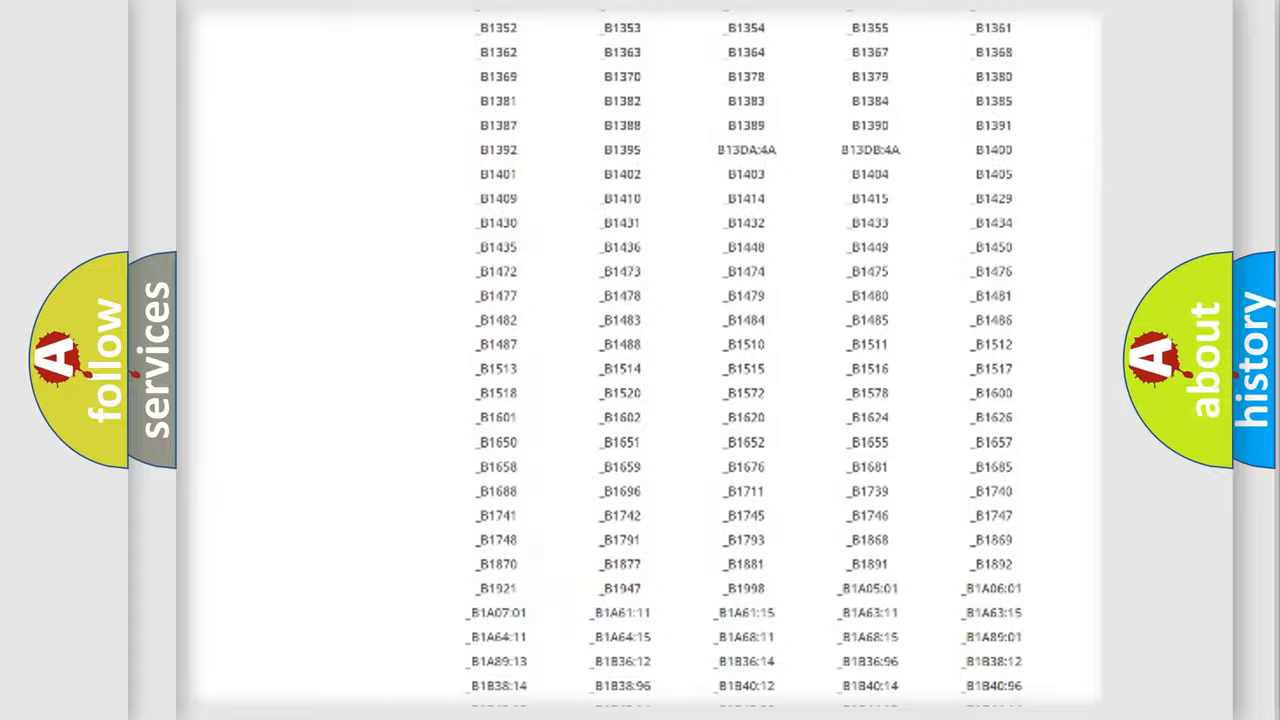